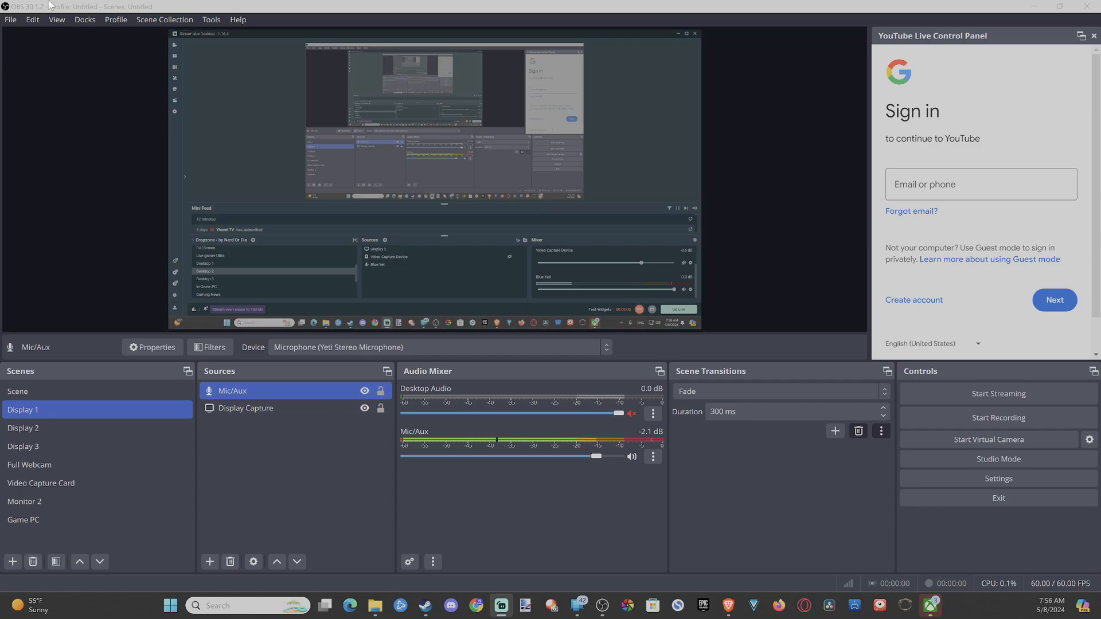
mouse_move(3, 63)
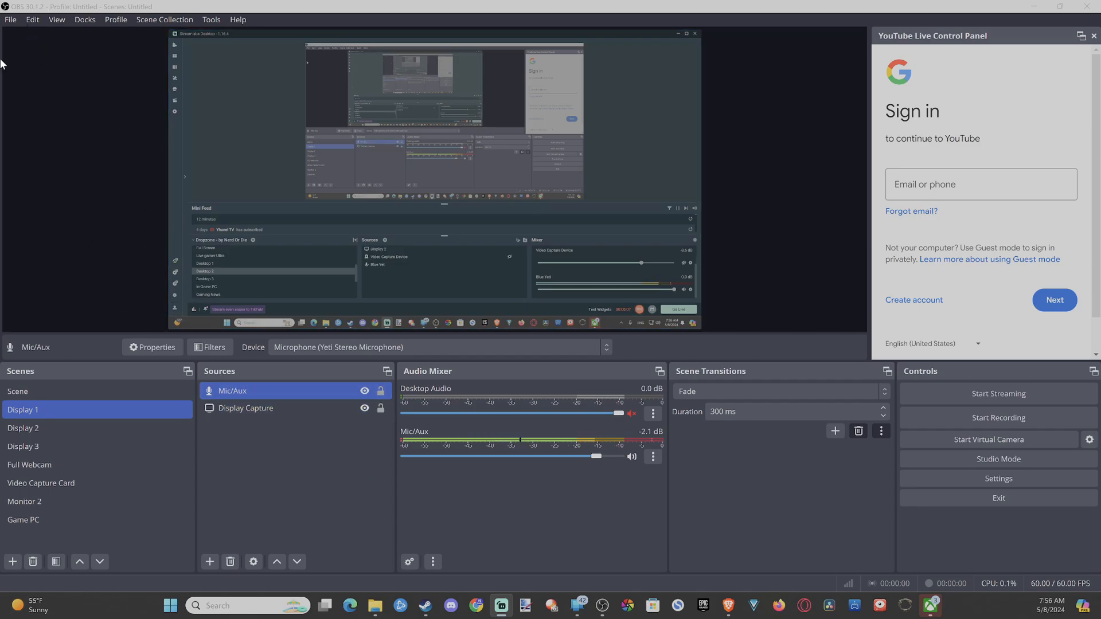
Open OBS Settings and switch the streaming service from YouTube to Twitch.
click(10, 19)
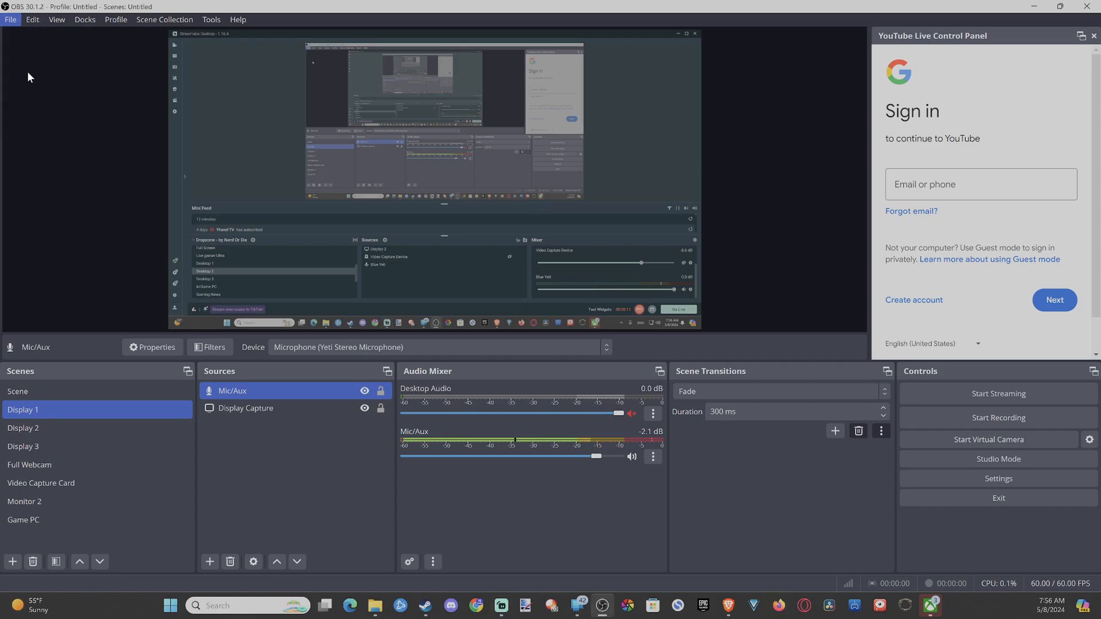
click(997, 478)
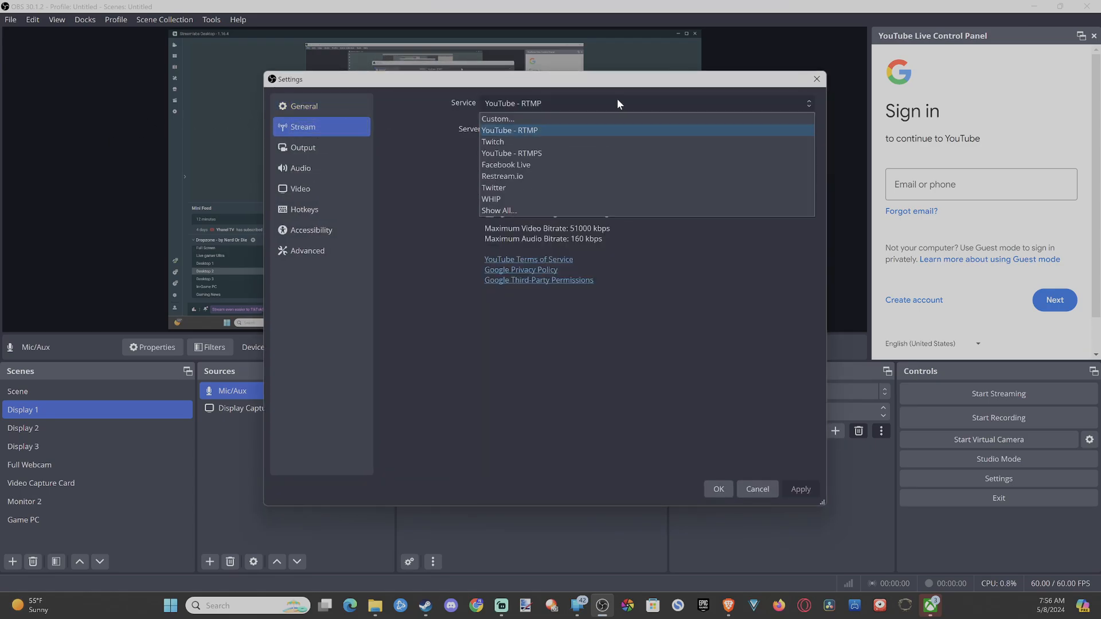
mouse_move(547, 144)
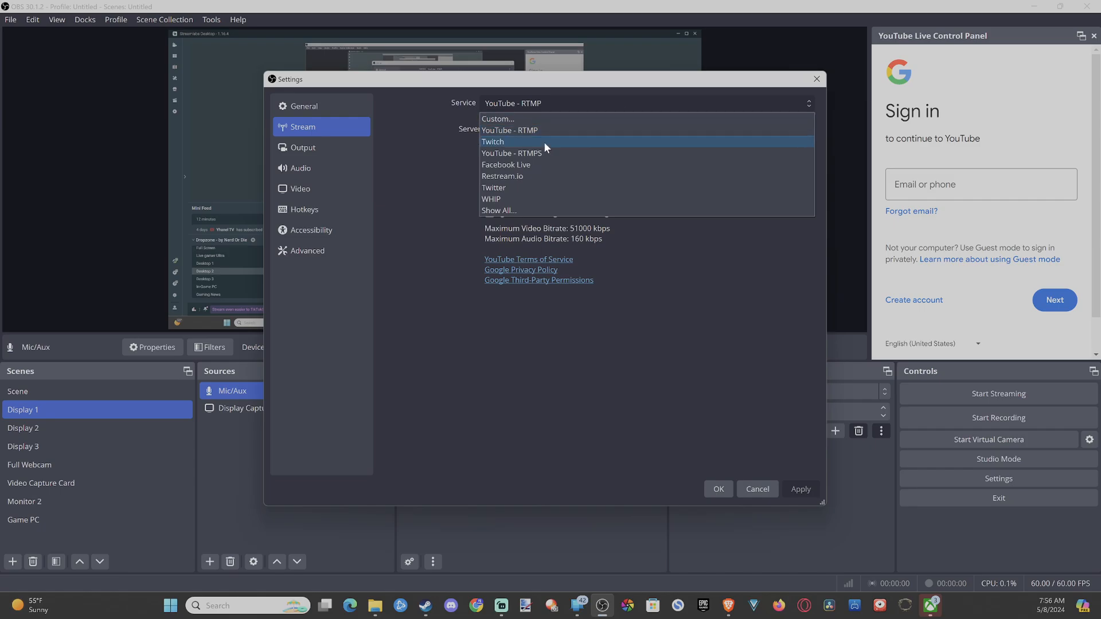
click(493, 141)
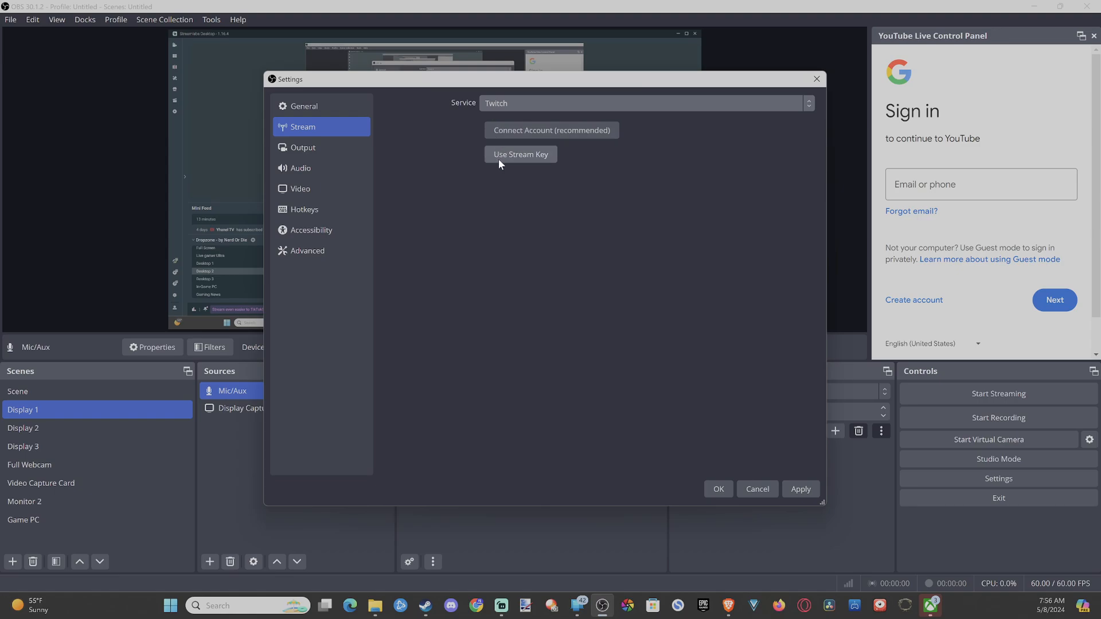
mouse_move(445, 116)
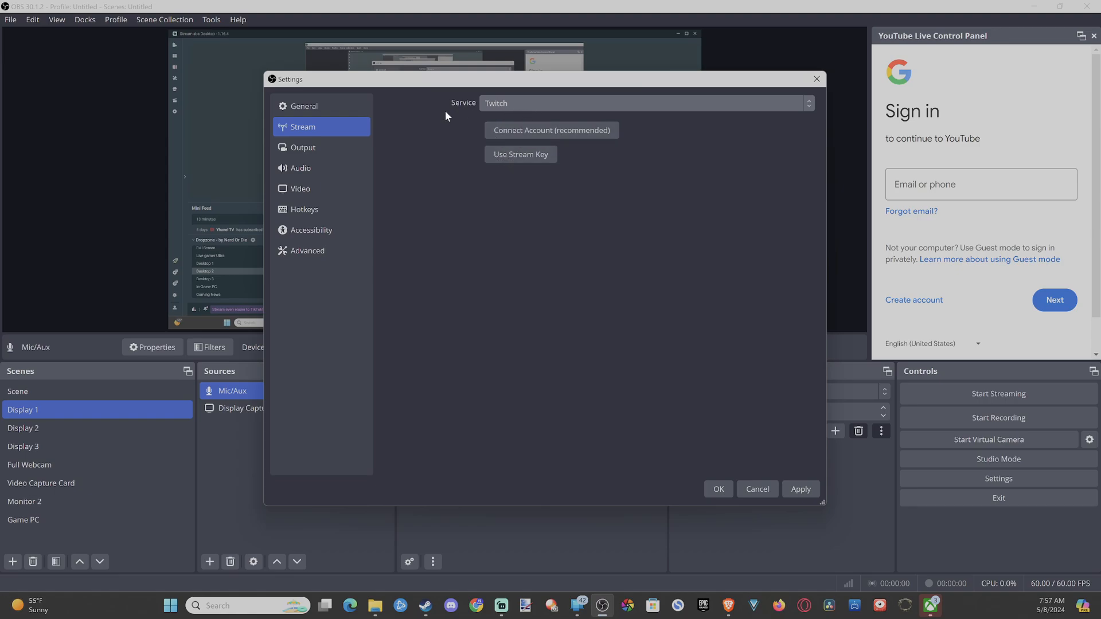
mouse_move(520, 131)
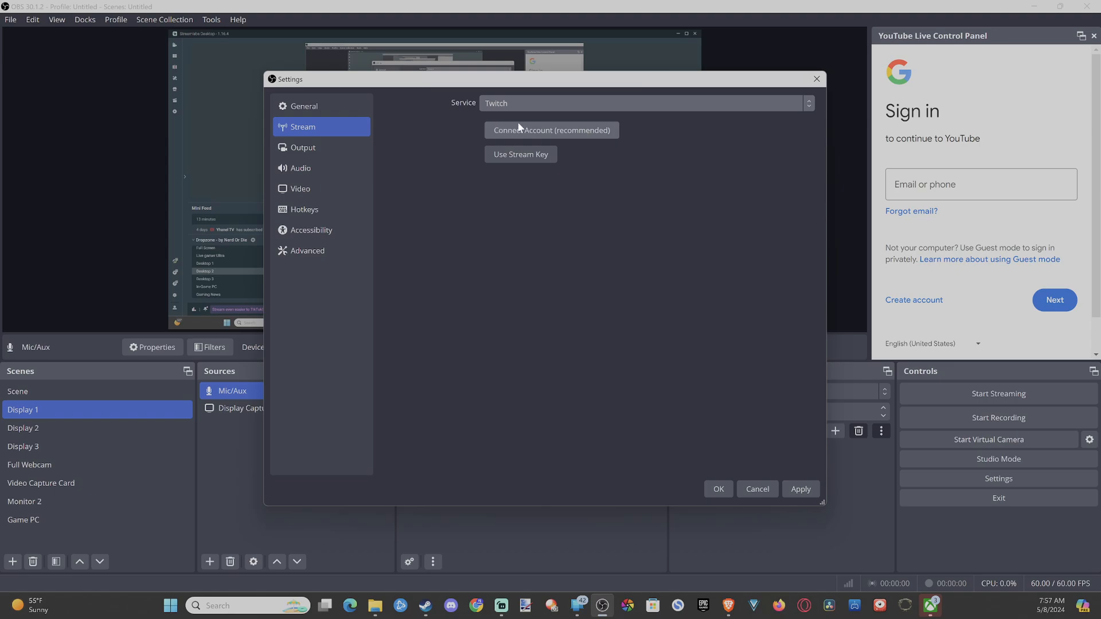
mouse_move(607, 143)
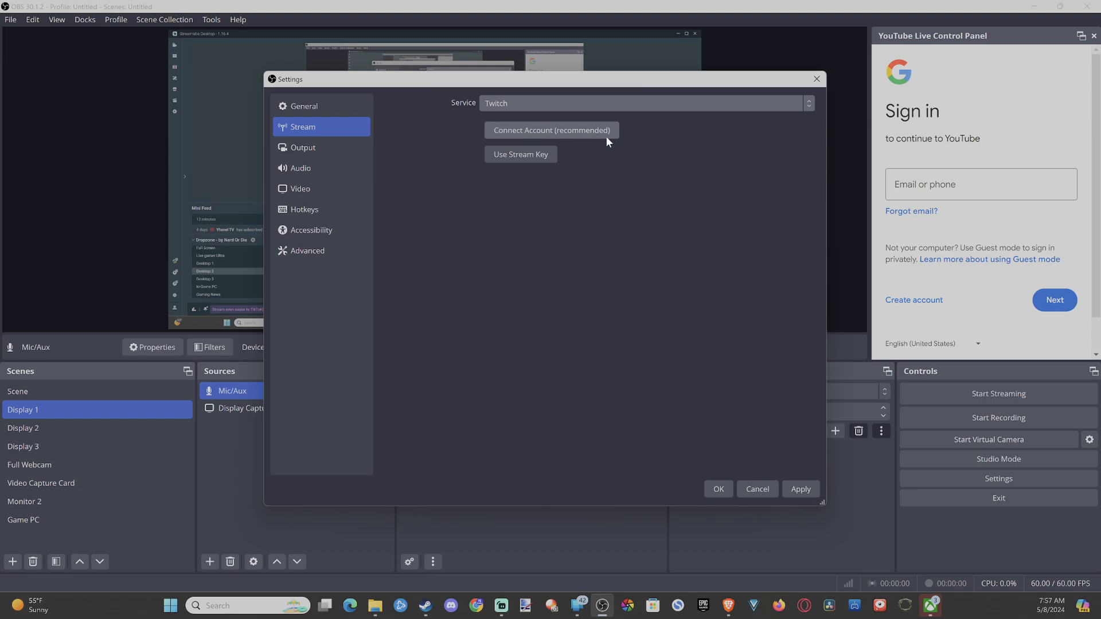
mouse_move(934, 136)
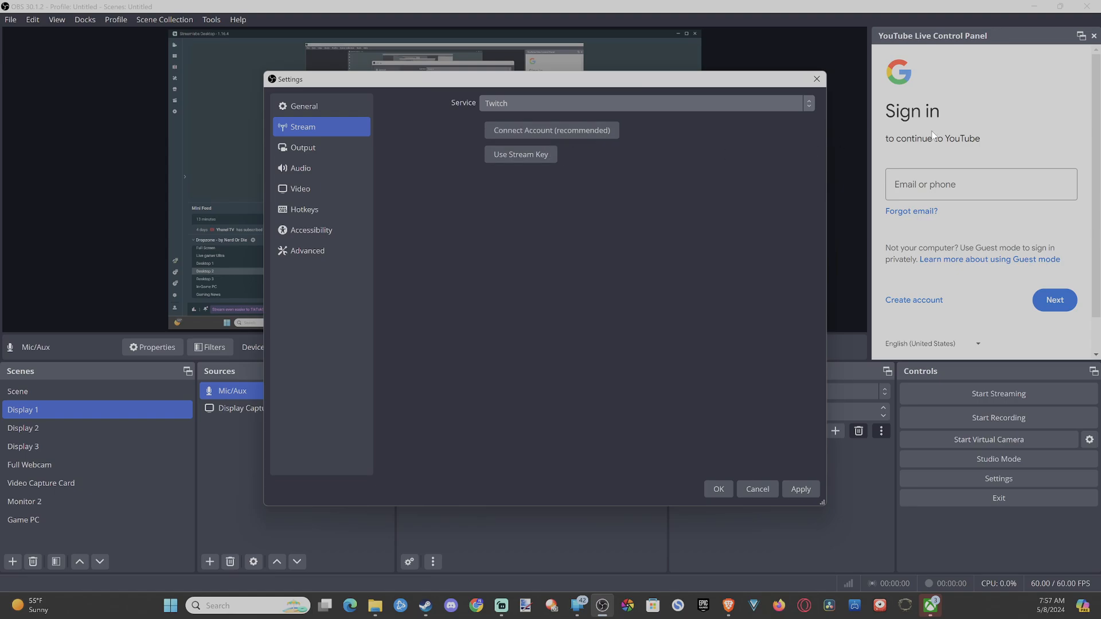
mouse_move(536, 175)
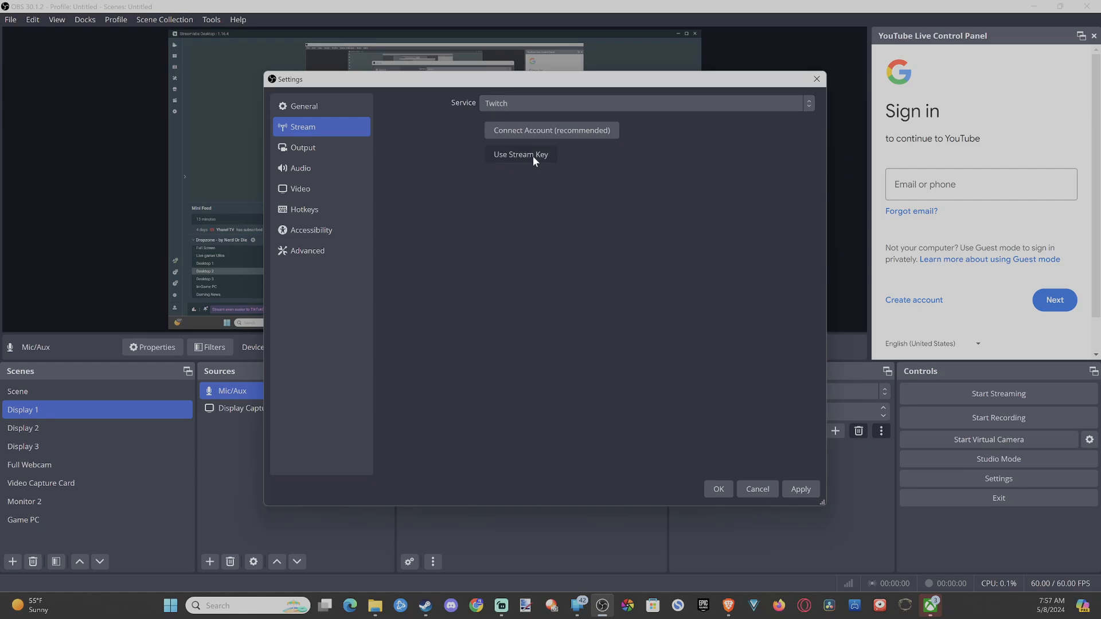
Choose Use Stream Key to show the Twitch server and stream key fields.
click(520, 155)
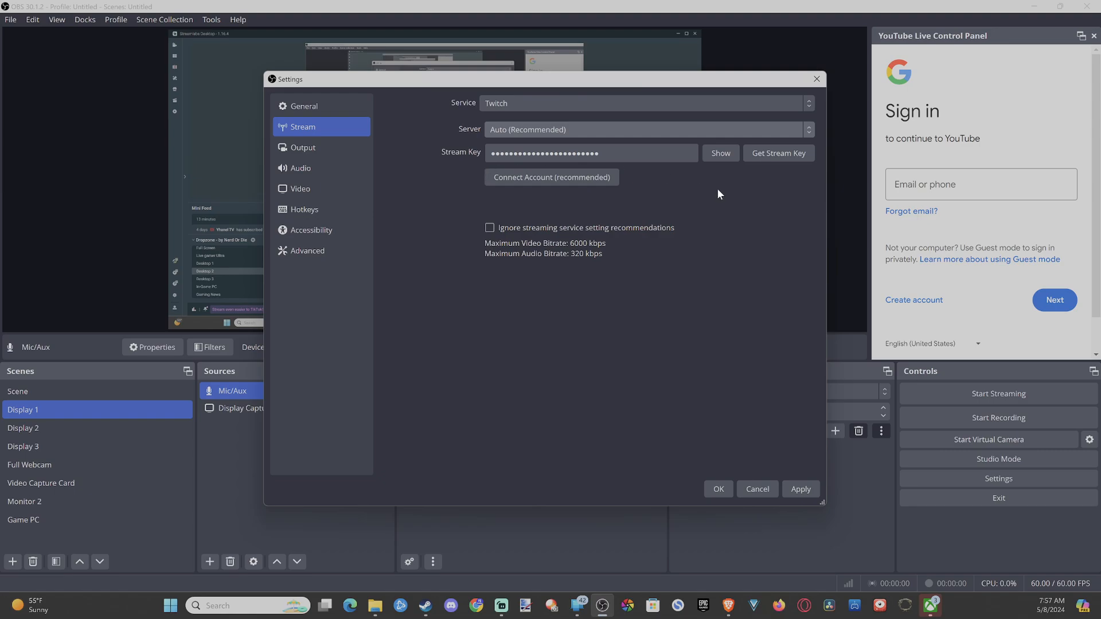
mouse_move(216, 281)
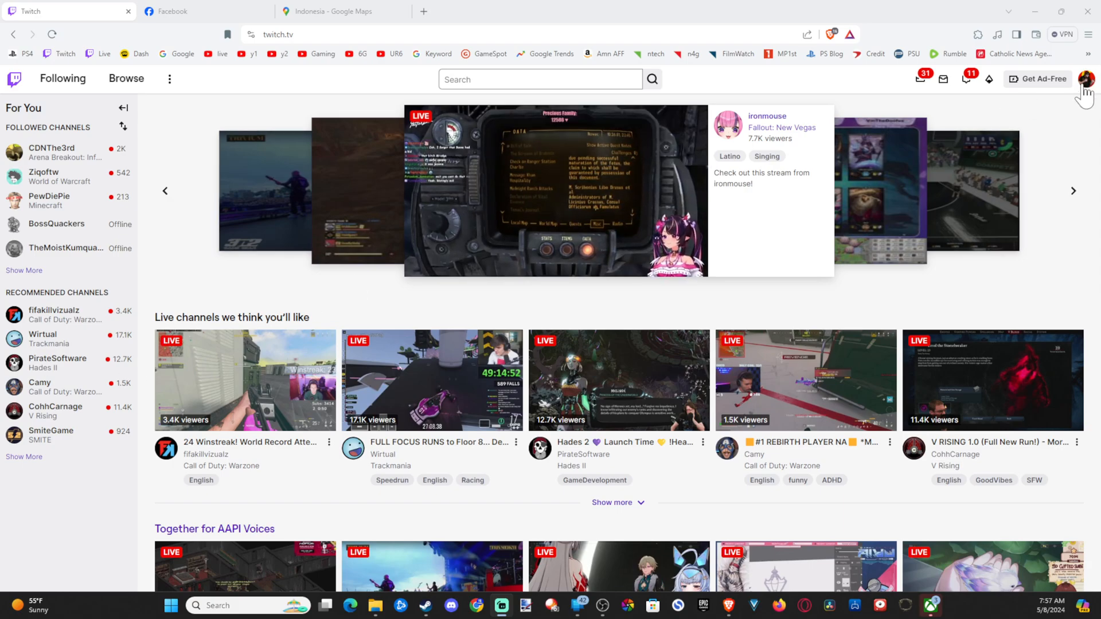
Go to the Twitch Creator Dashboard from the profile avatar menu.
click(1087, 79)
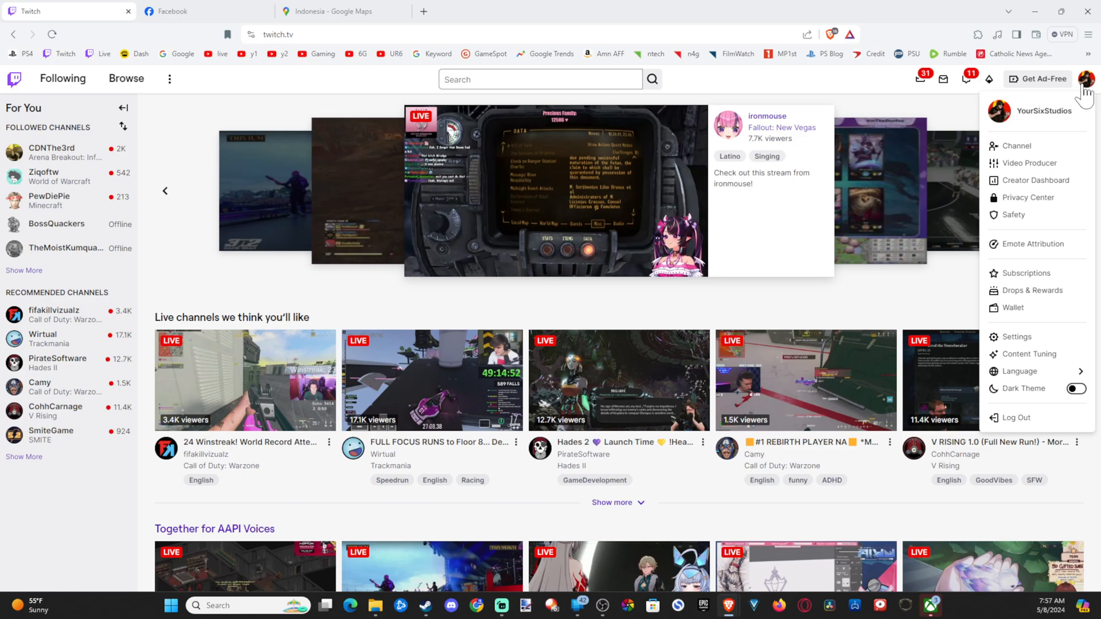
mouse_move(1036, 181)
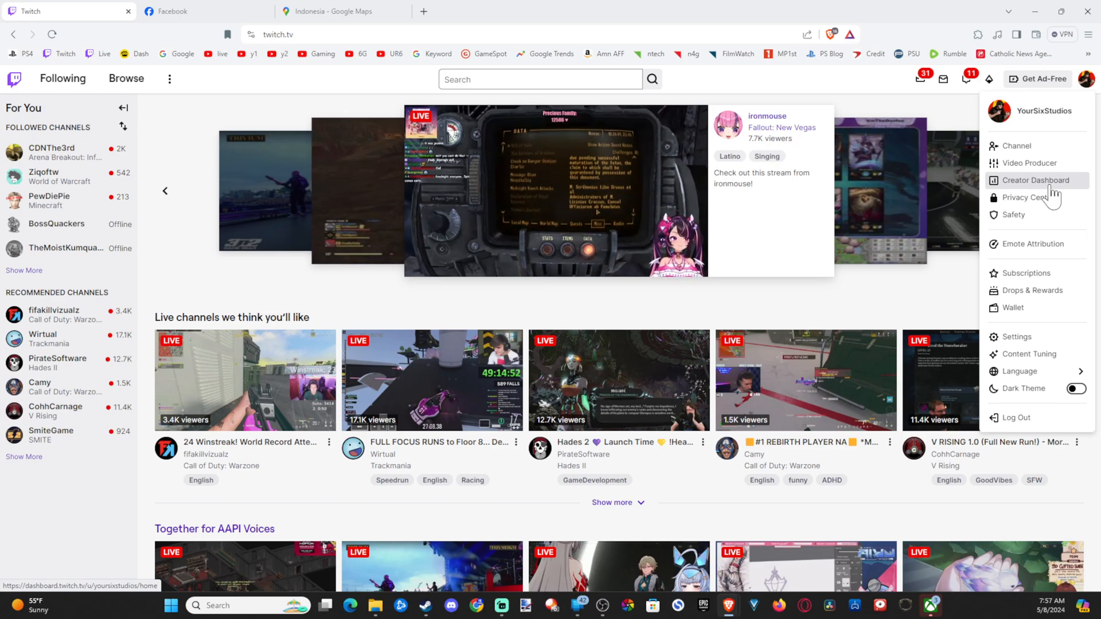
click(1035, 180)
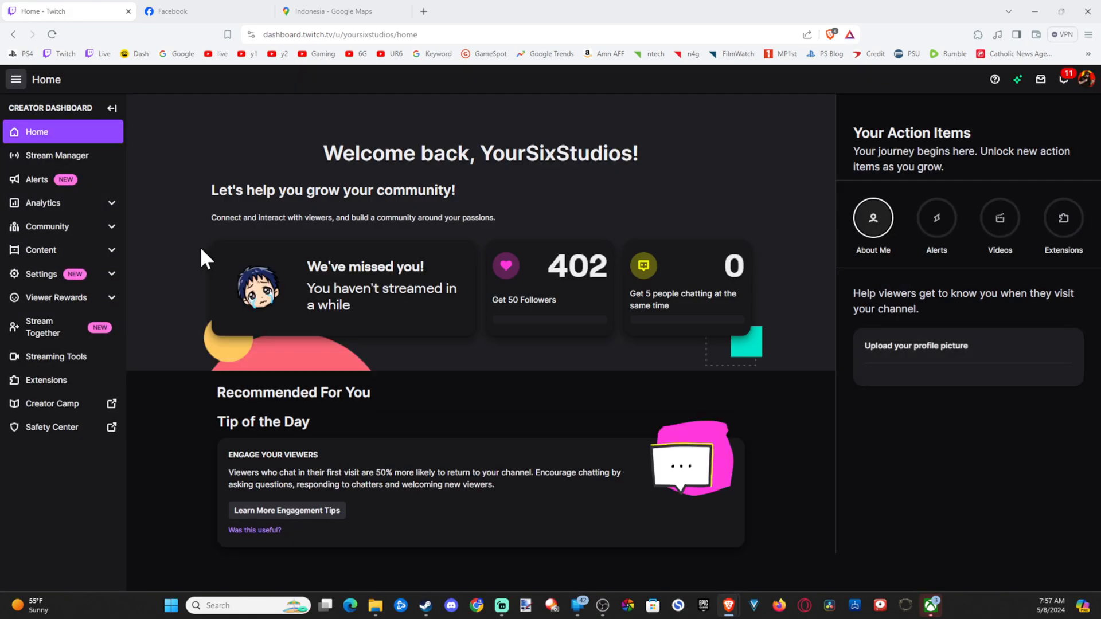
Copy the Primary Stream key from Twitch's Settings > Stream page and return to OBS.
click(1062, 219)
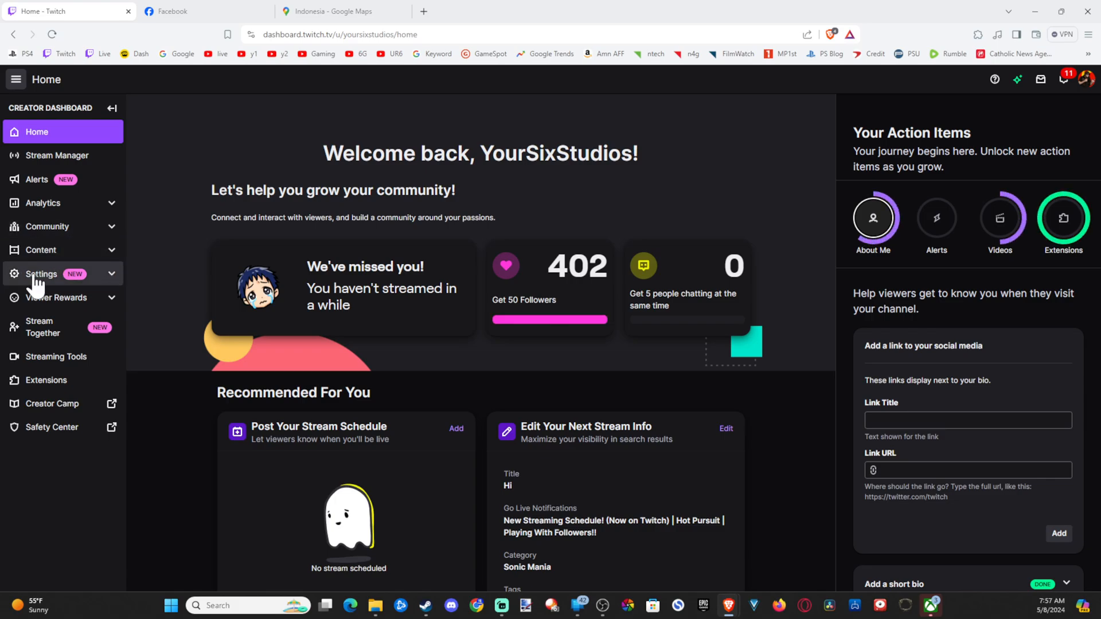
click(40, 274)
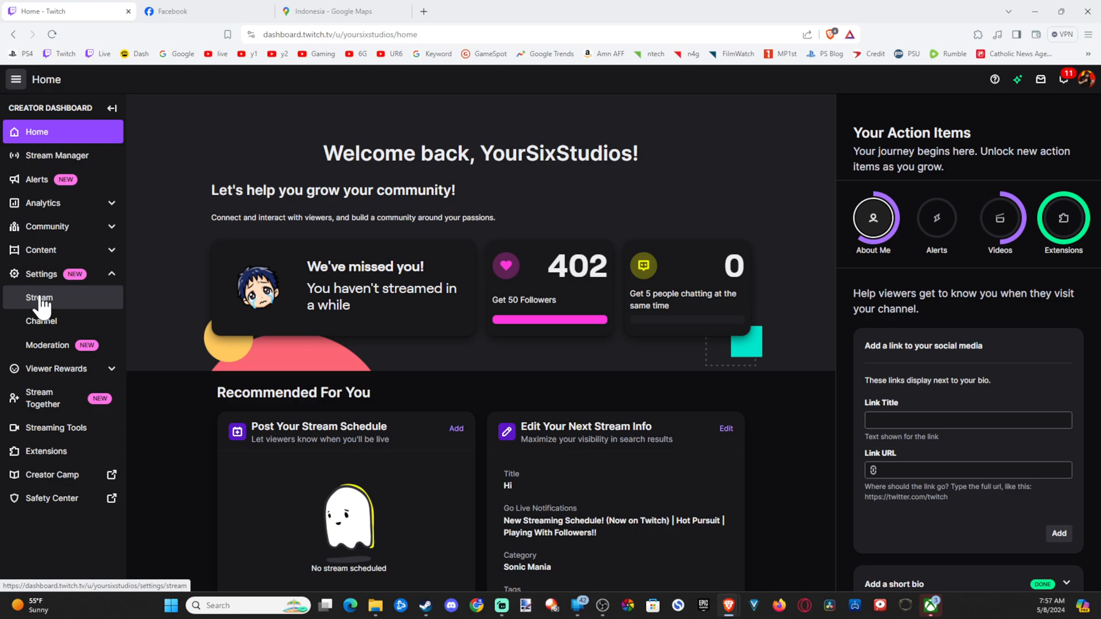
click(39, 297)
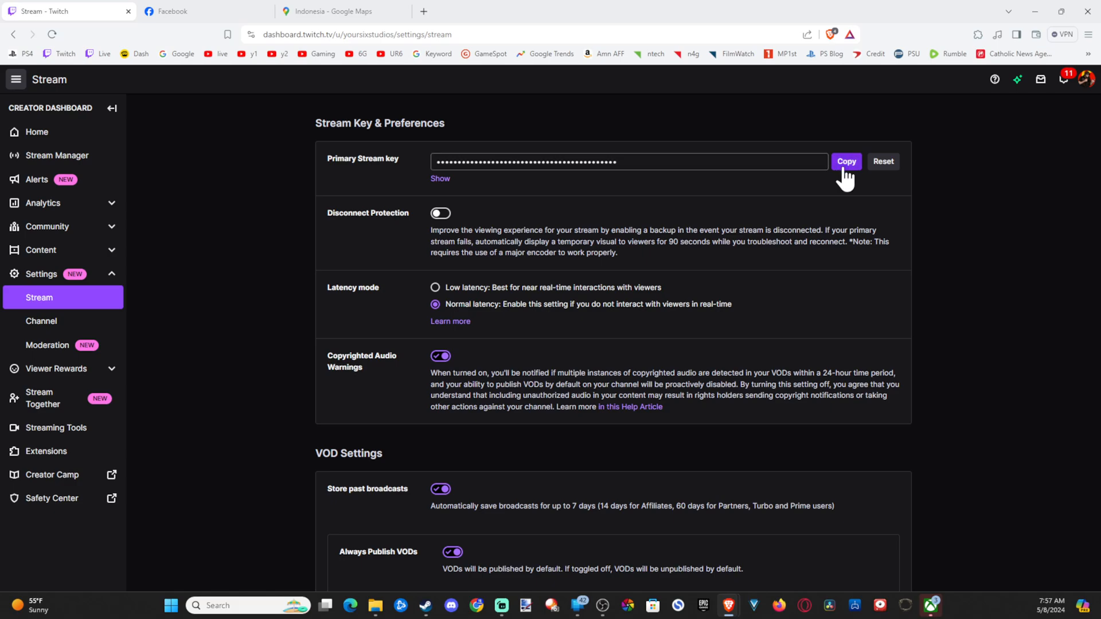
click(846, 162)
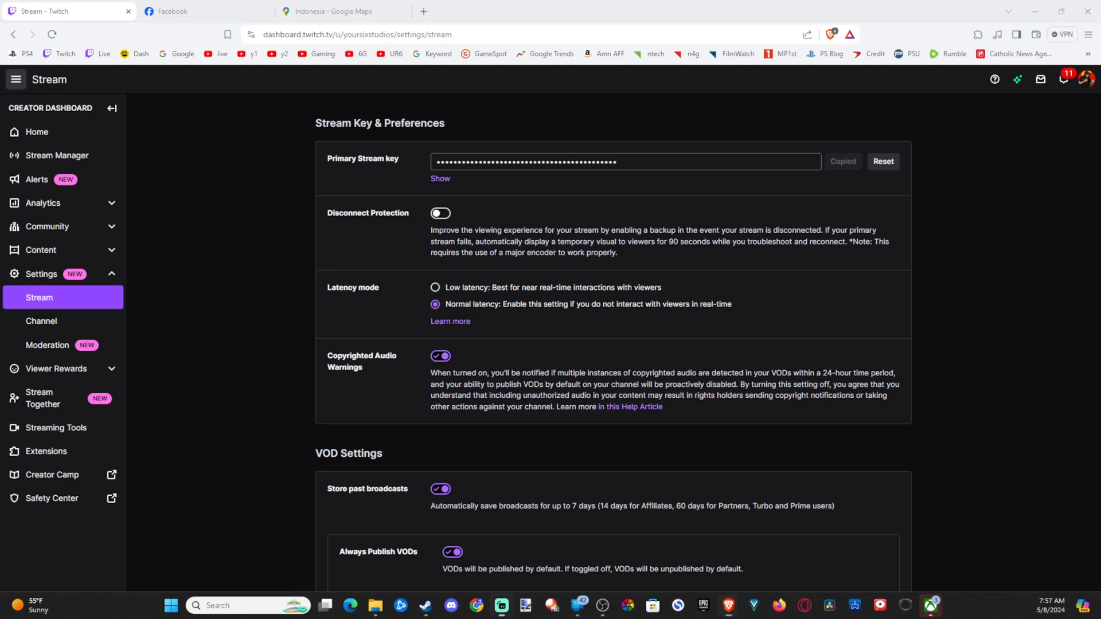
click(499, 605)
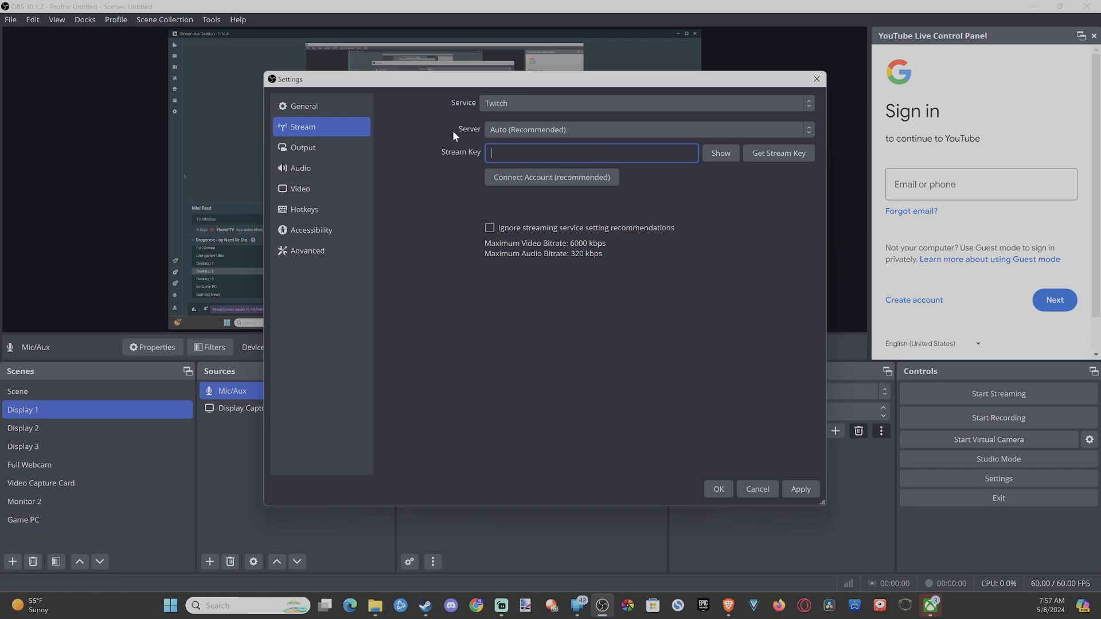
Paste the Twitch stream key into the Stream Key box and close Settings.
right_click(591, 153)
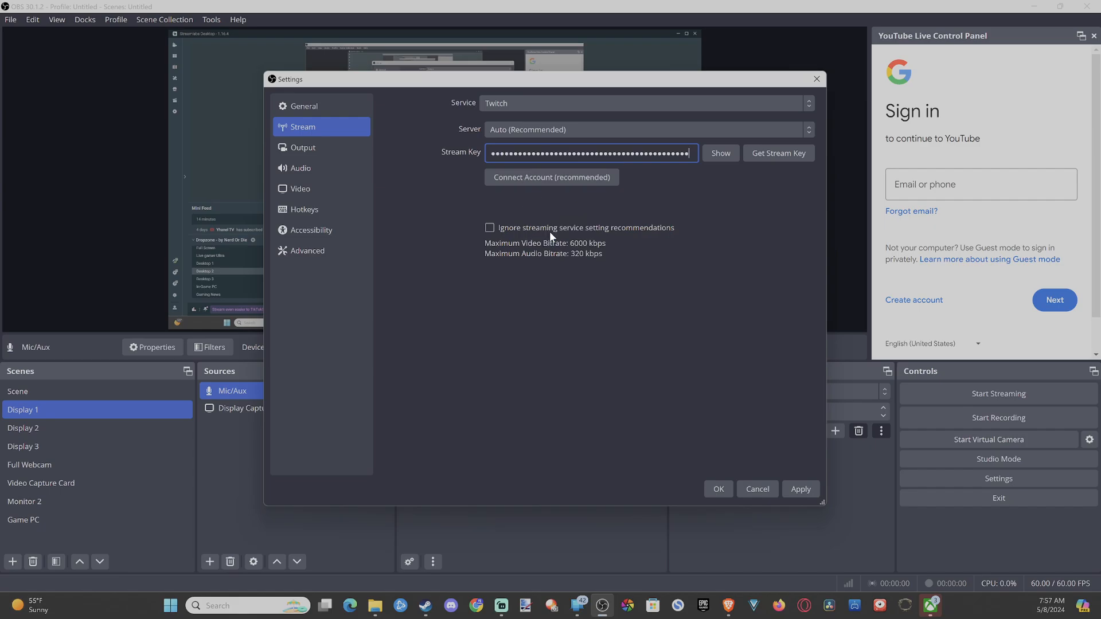
mouse_move(602, 398)
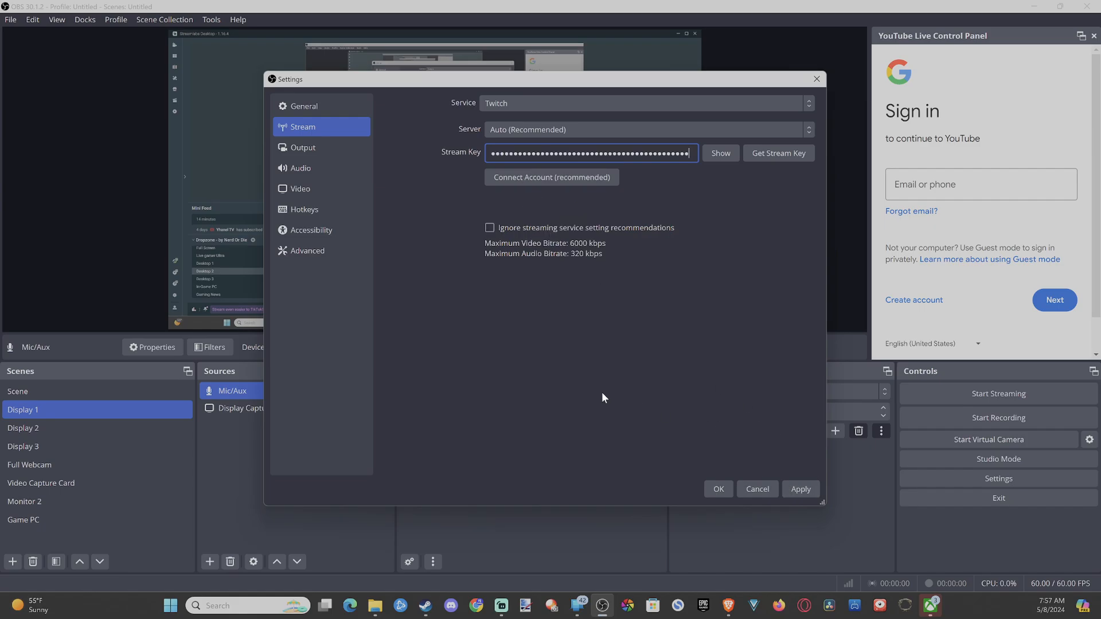
mouse_move(756, 489)
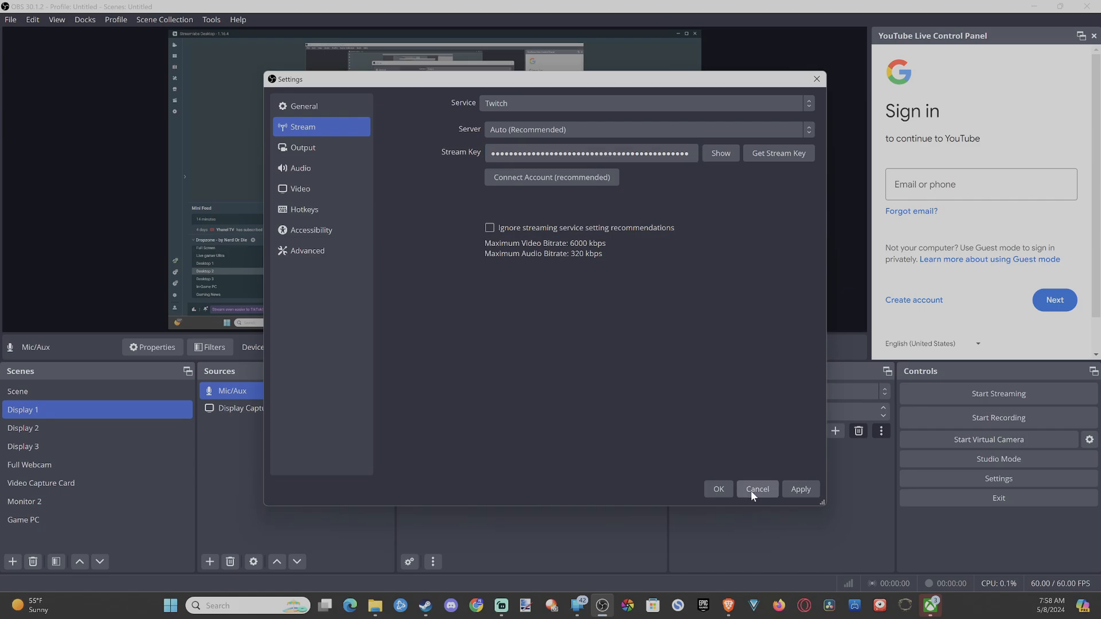
click(756, 489)
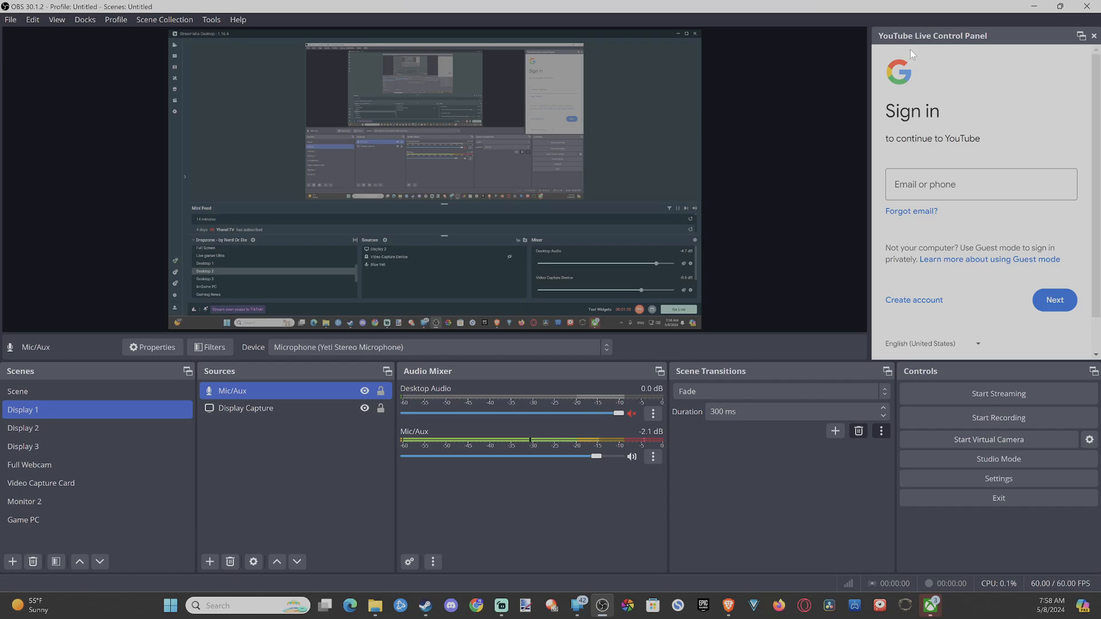
mouse_move(894, 204)
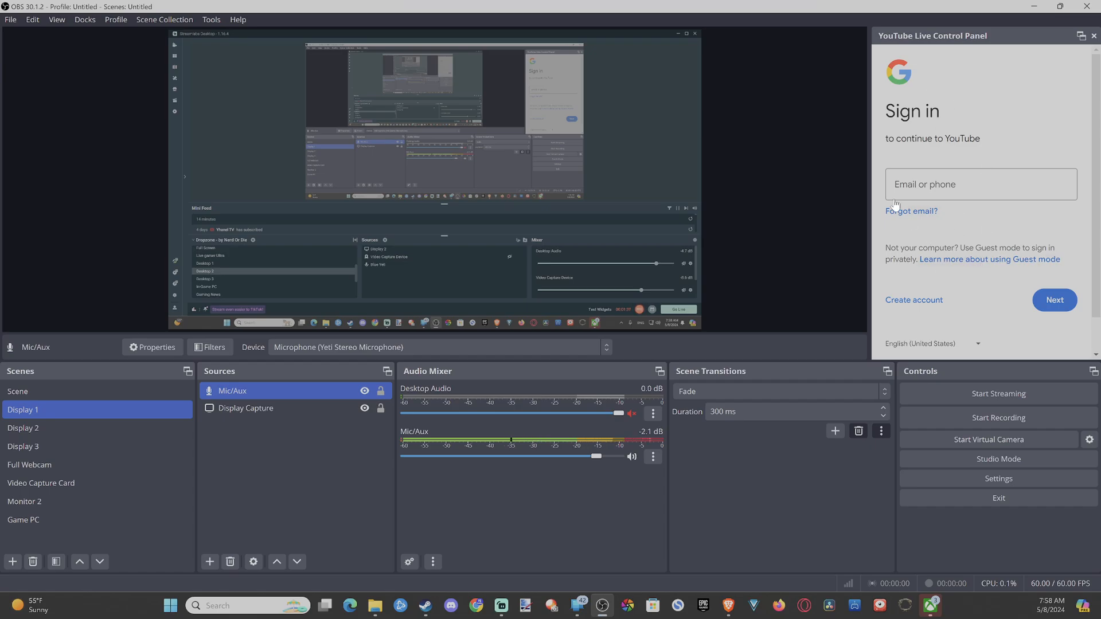
mouse_move(924, 131)
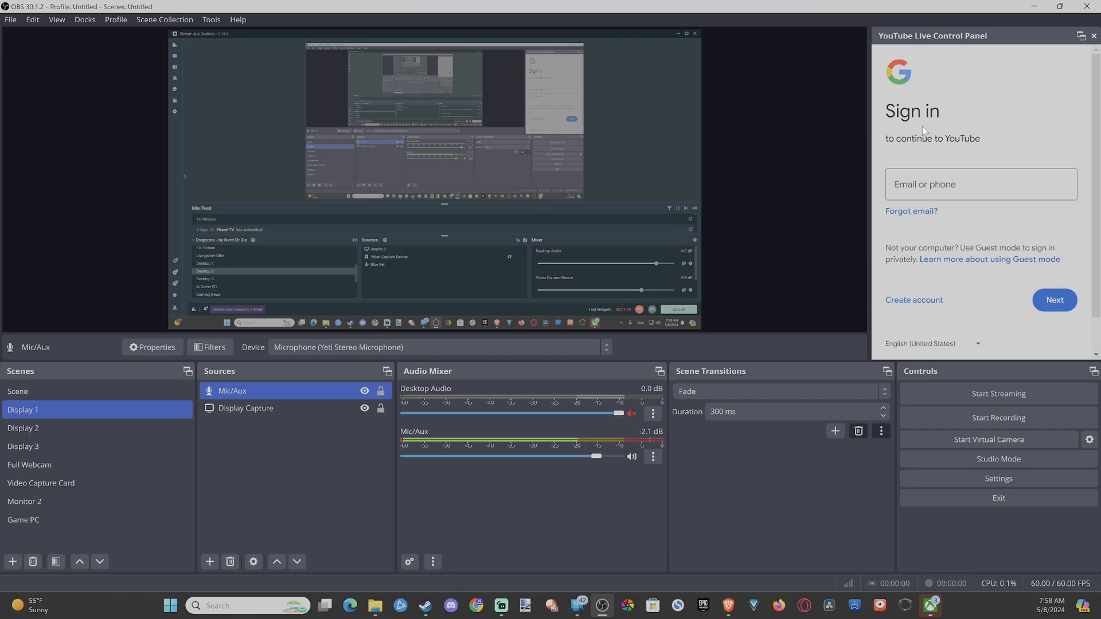
mouse_move(796, 144)
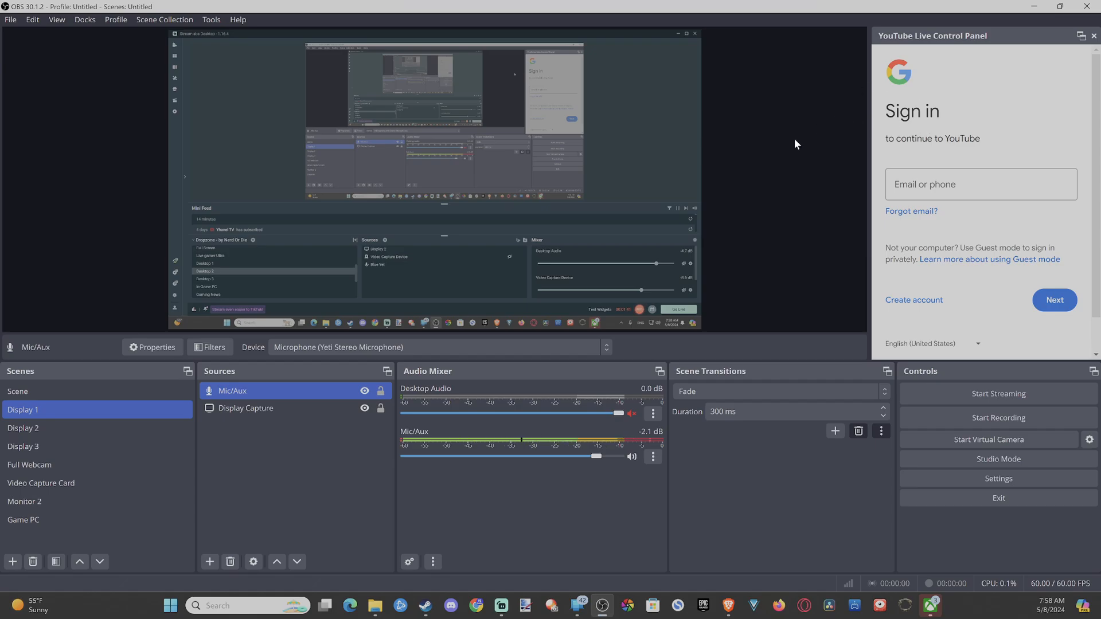
mouse_move(565, 332)
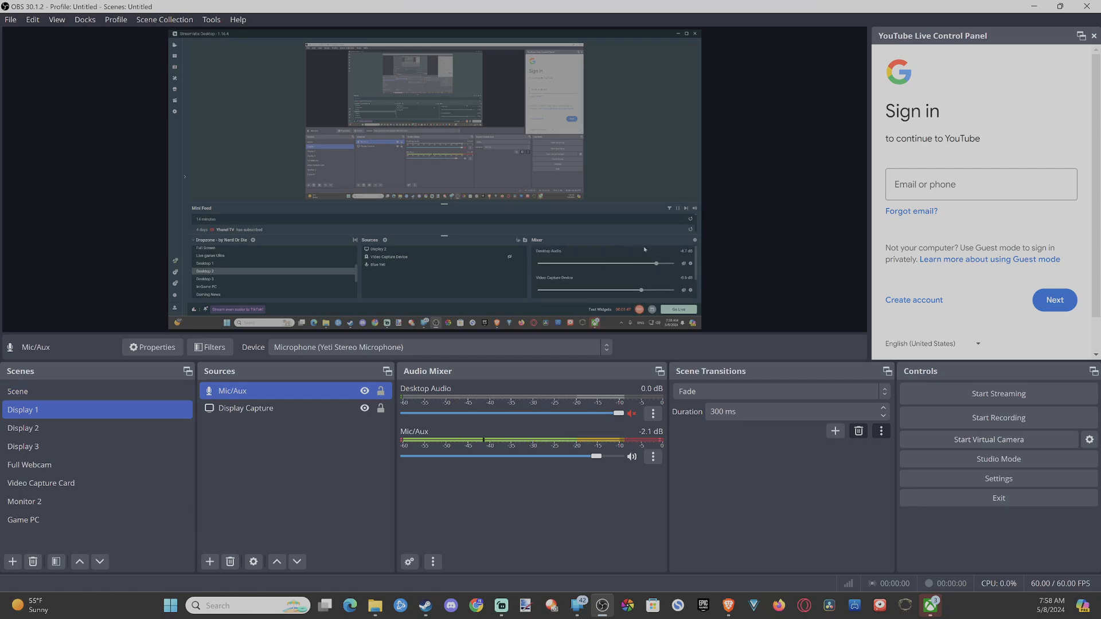
mouse_move(763, 339)
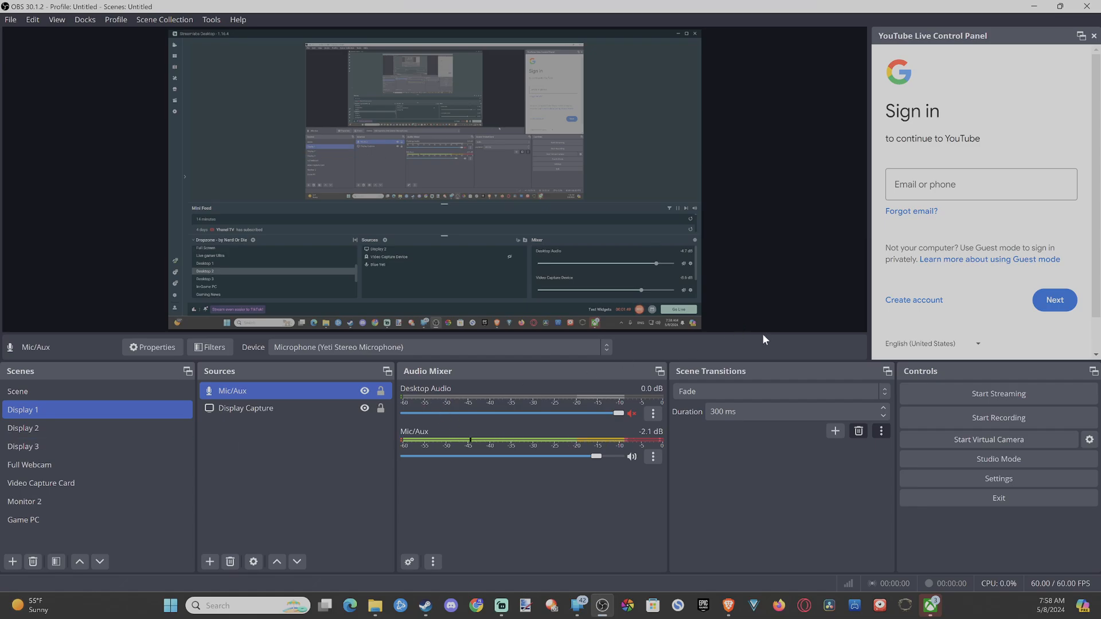